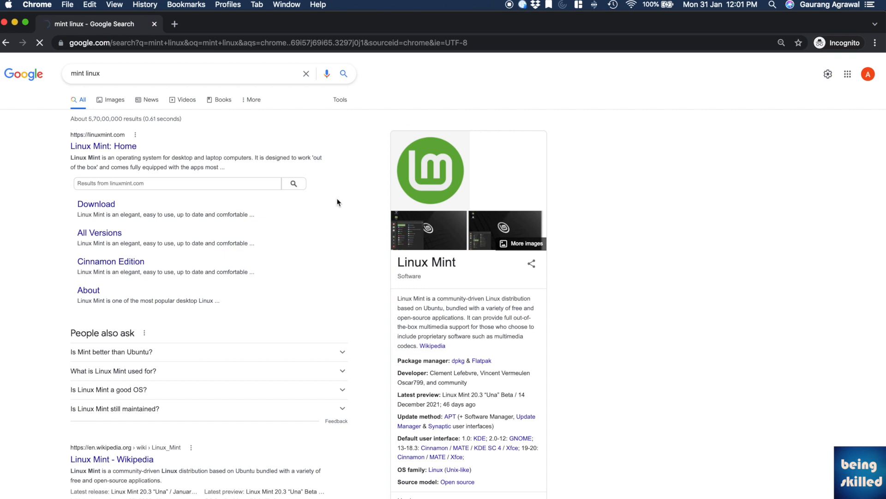
Reach the Linux Mint 20.3 download page from the Google result and review its Cinnamon, MATE and Xfce editions
left_click(95, 203)
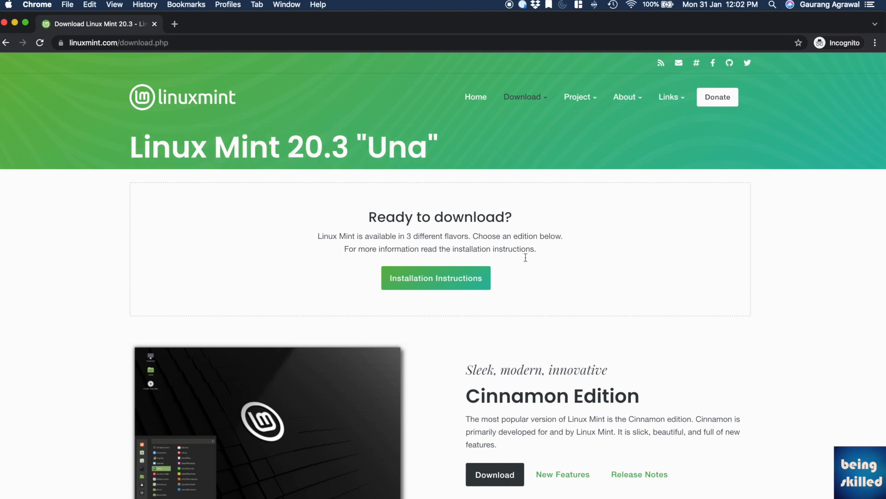
scroll("down", 3)
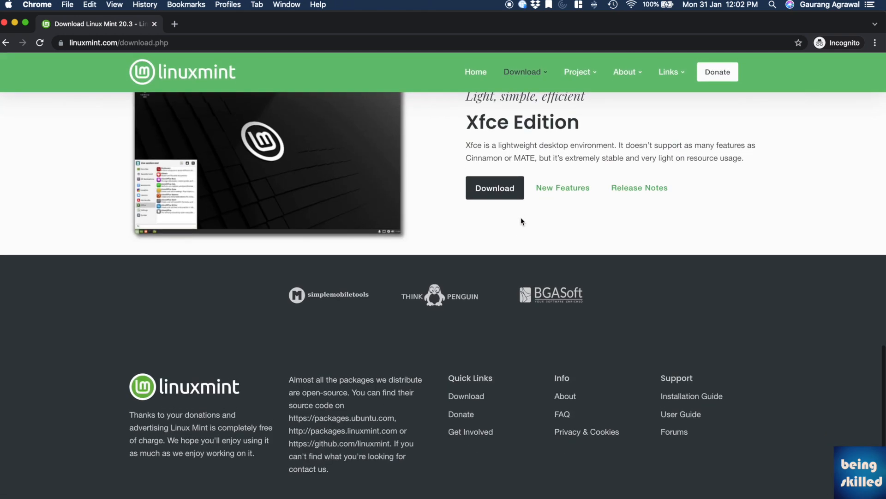
scroll("up", 3)
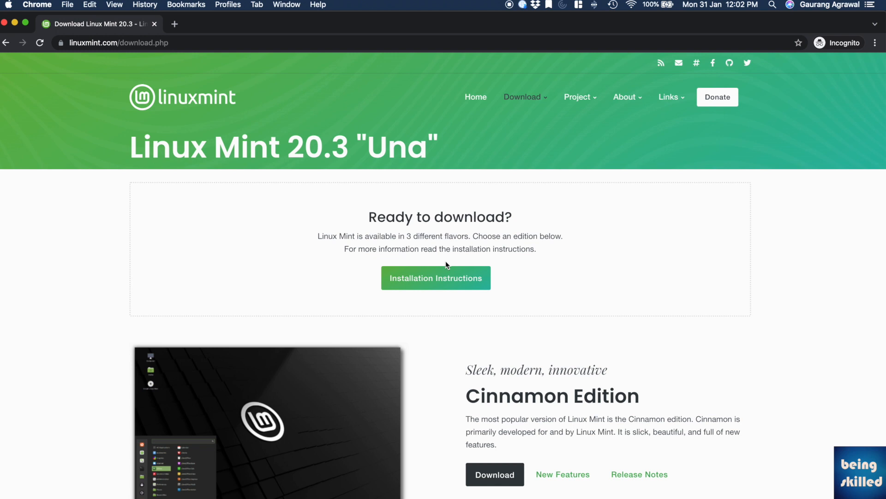
left_click(522, 97)
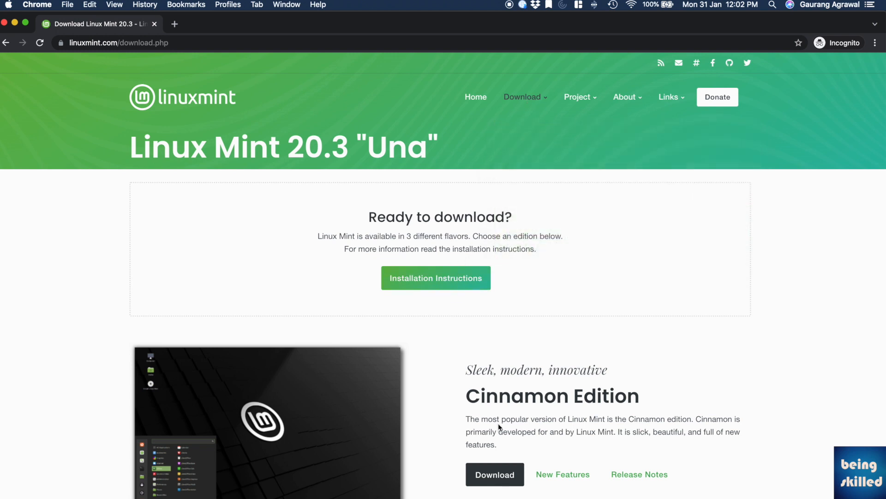
Go to the Cinnamon Edition page and scroll down to its Download mirrors table to locate the India entry
left_click(494, 475)
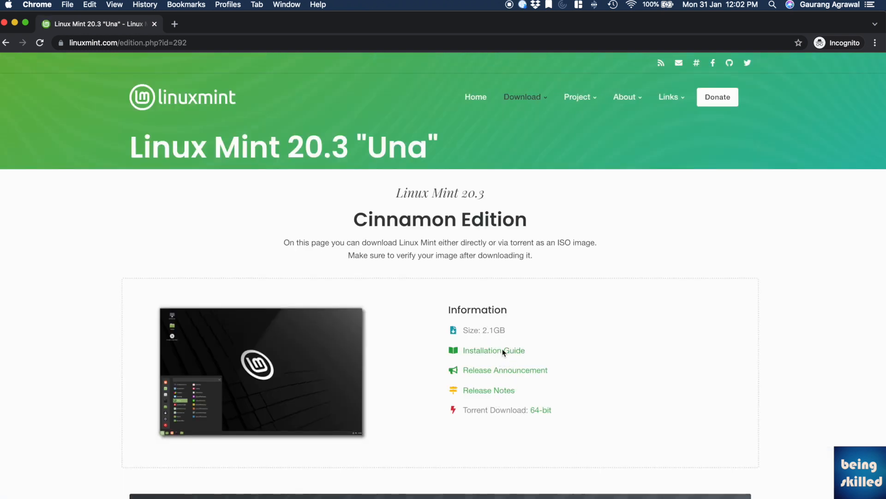
mouse_move(541, 415)
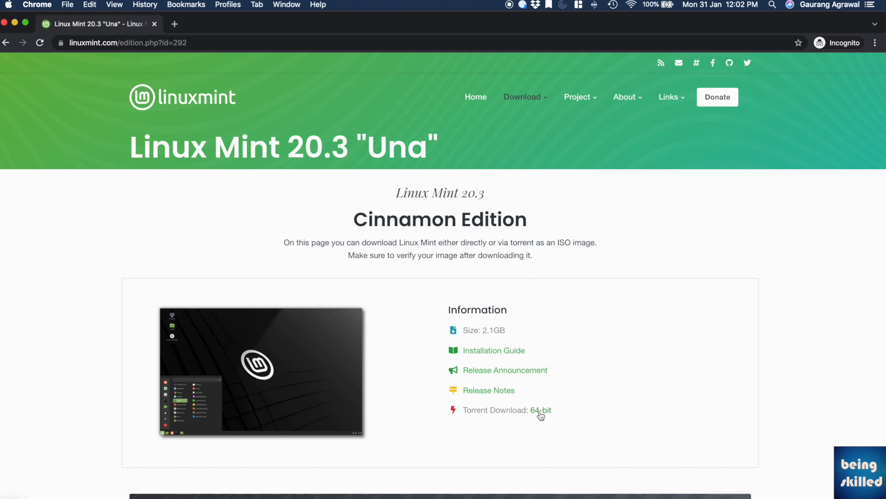
scroll("down", 3)
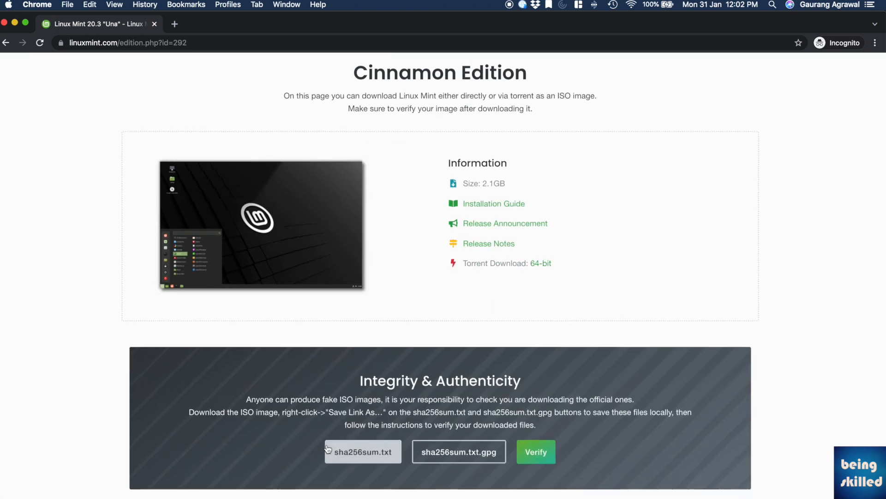
scroll("down", 3)
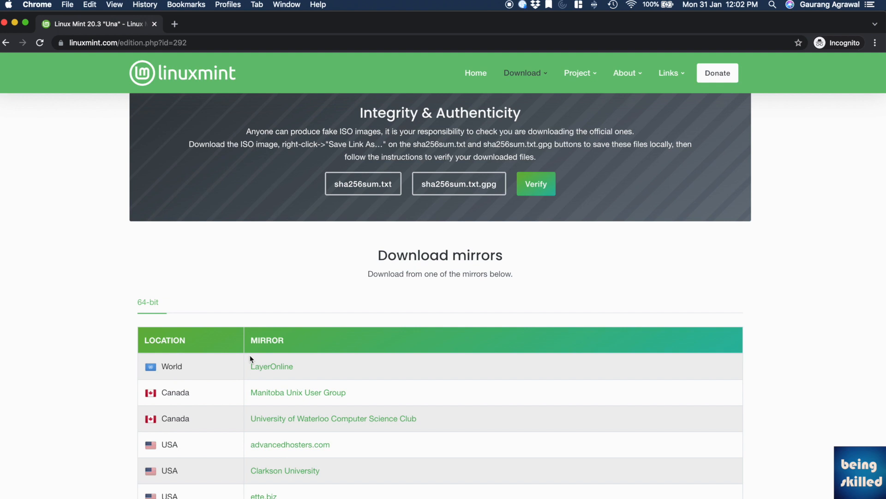
scroll("down", 3)
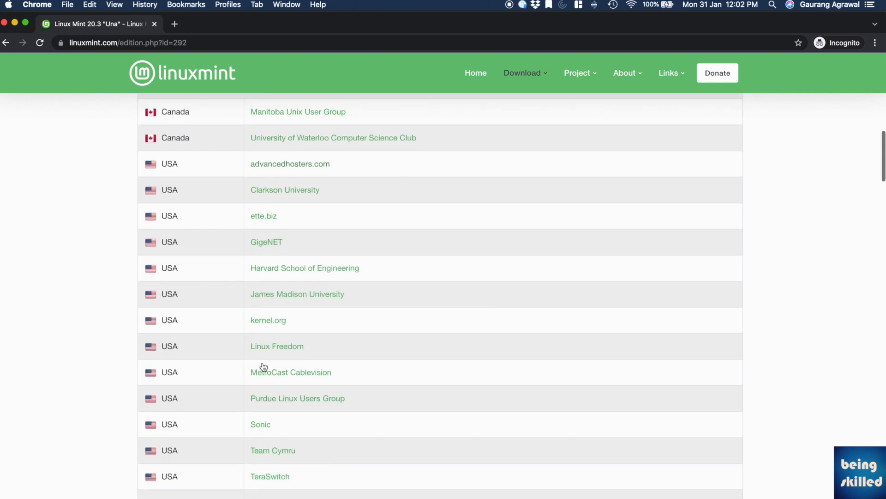
scroll("up", 3)
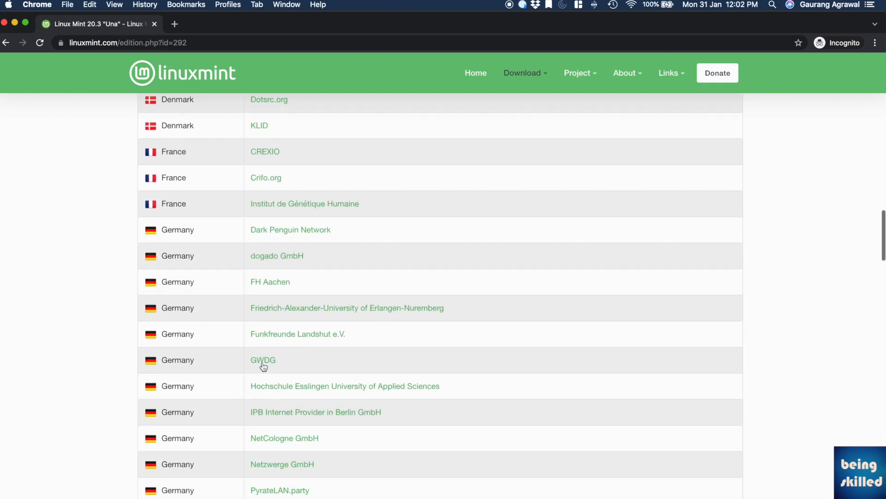
scroll("down", 3)
type("india")
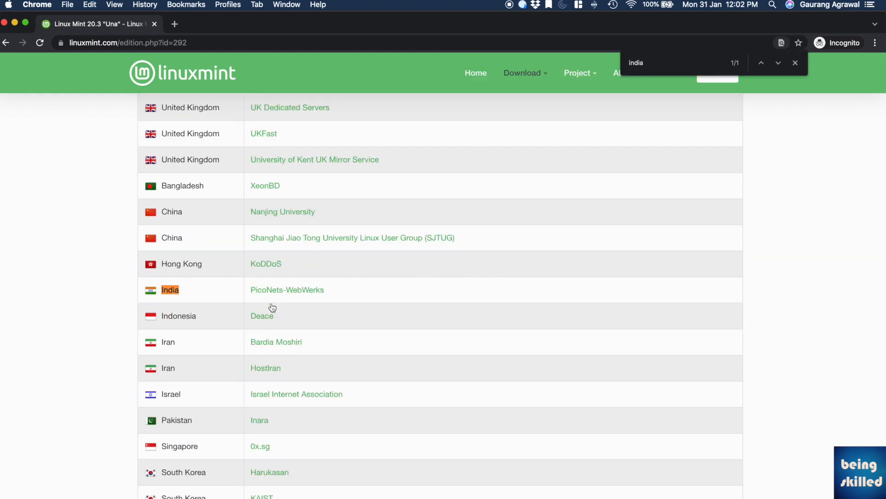
Start the Cinnamon 64-bit ISO download from the Indian PicoNets-WebWerks mirror and check it in Chrome's downloads list
left_click(287, 289)
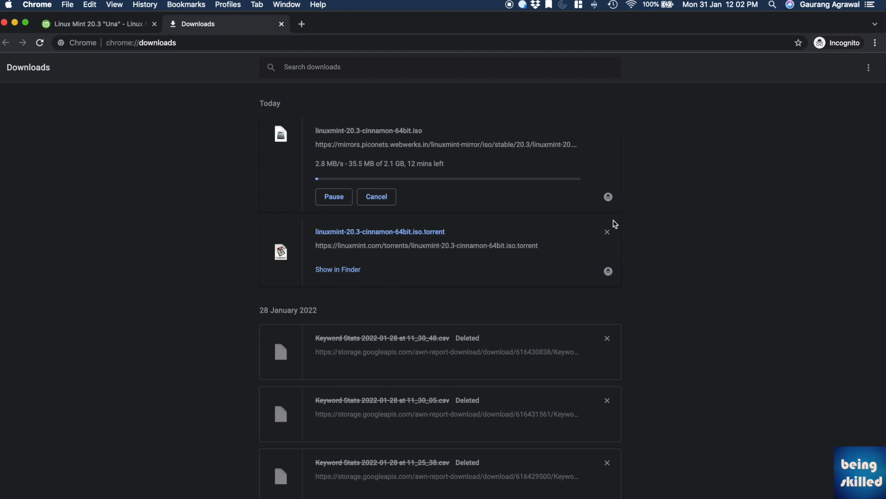
mouse_move(610, 264)
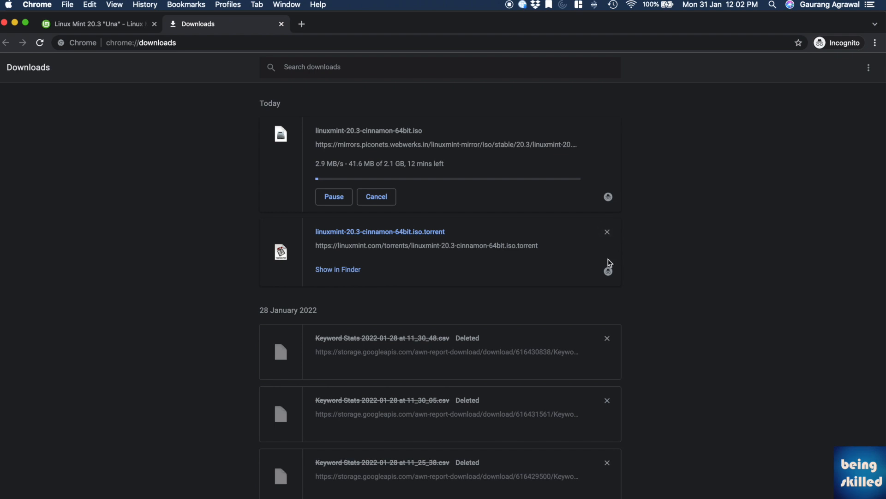
mouse_move(608, 335)
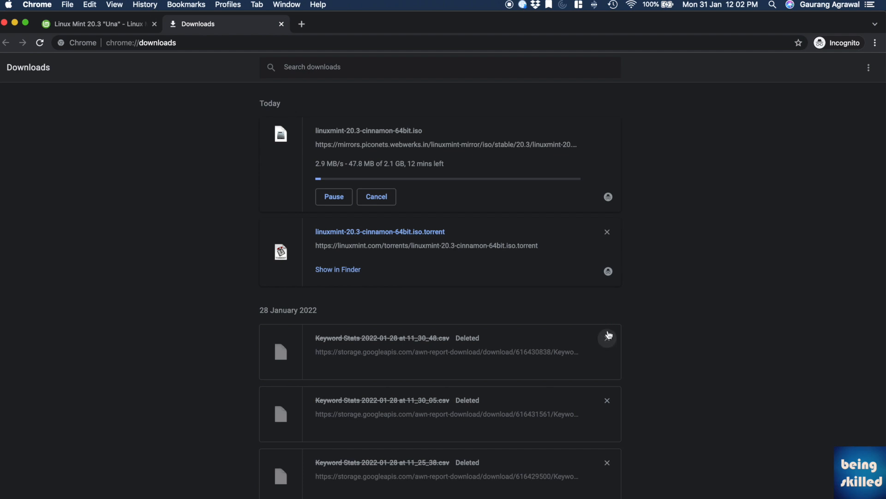
mouse_move(608, 335)
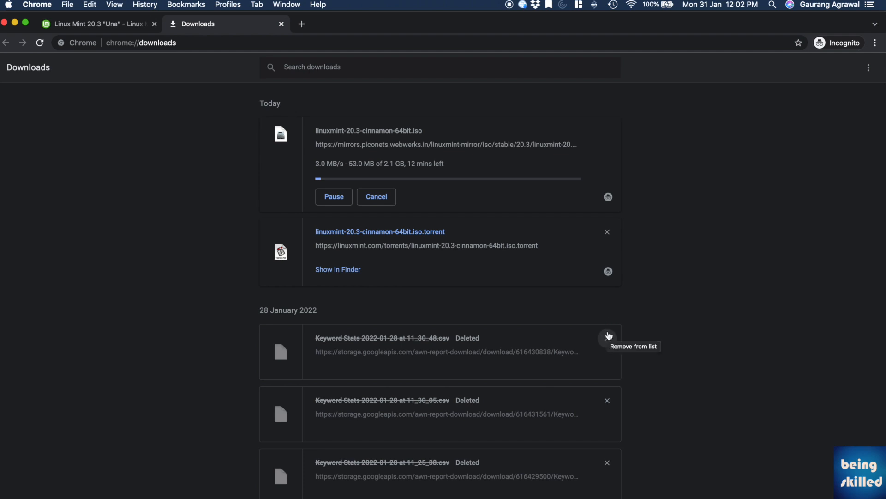
mouse_move(608, 232)
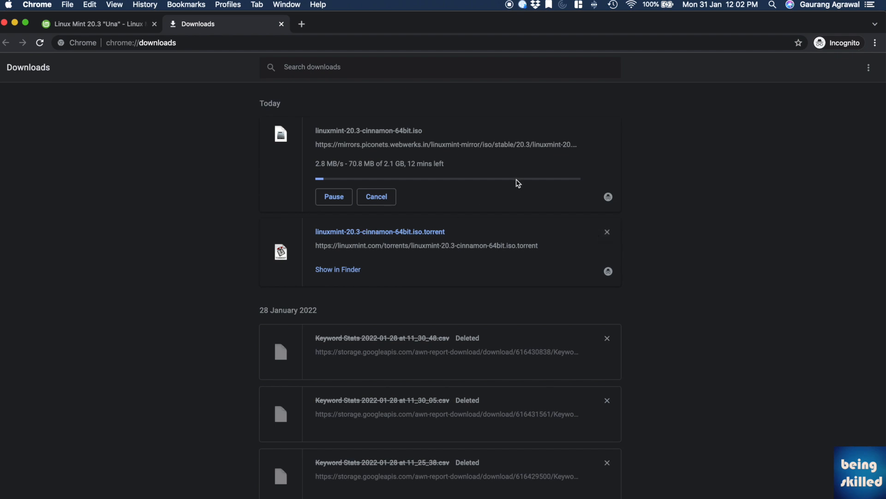
left_click(96, 23)
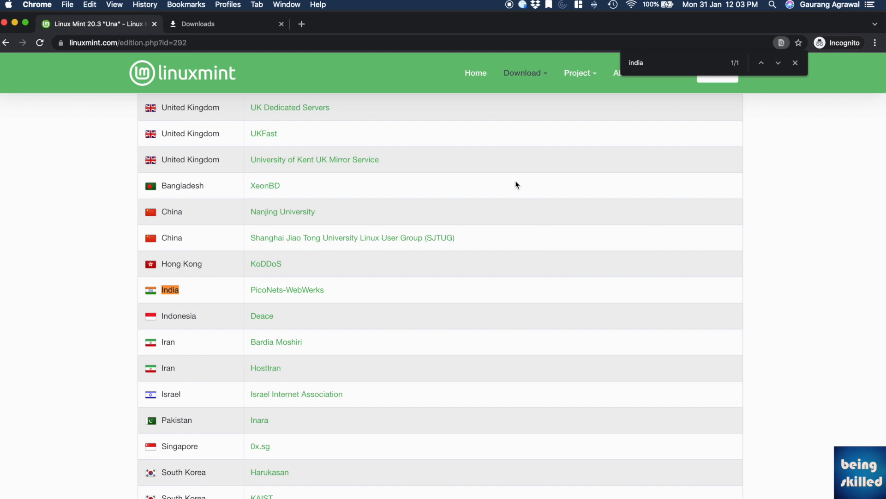
left_click(198, 24)
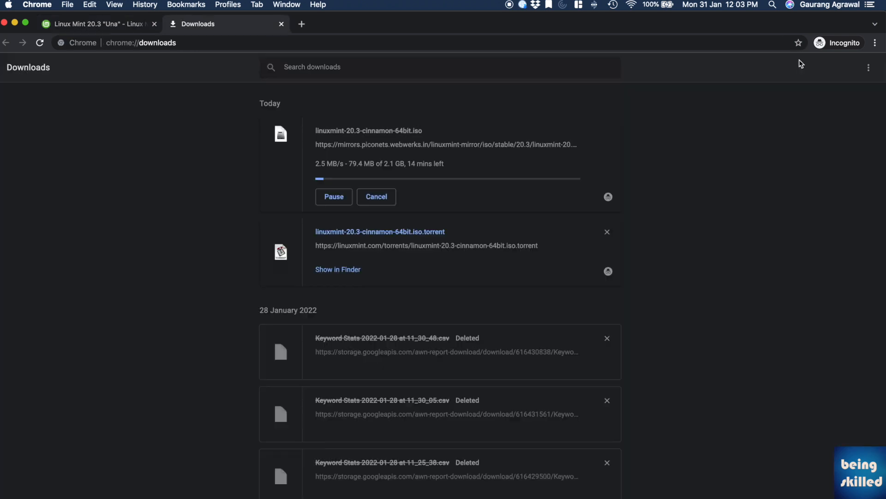
mouse_move(720, 120)
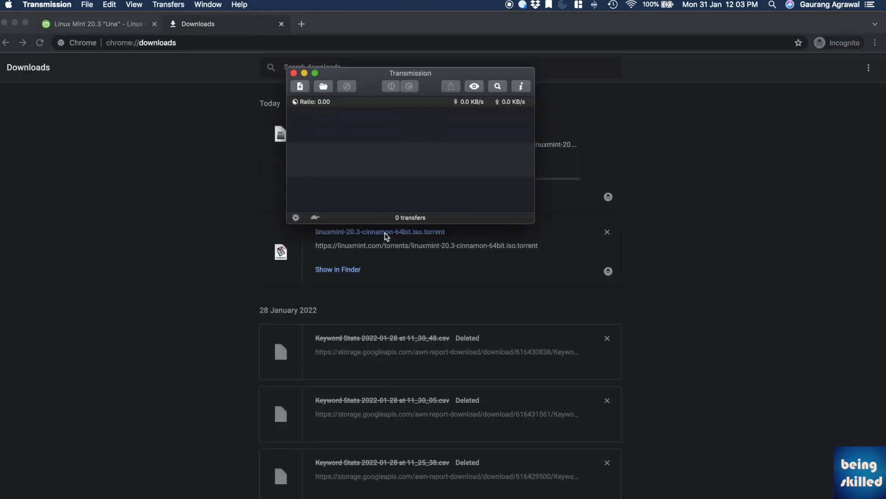
Add the linuxmint-20.3-cinnamon-64bit.iso.torrent from Chrome's downloads to Transmission so the 2.25 GB transfer begins
left_click(379, 231)
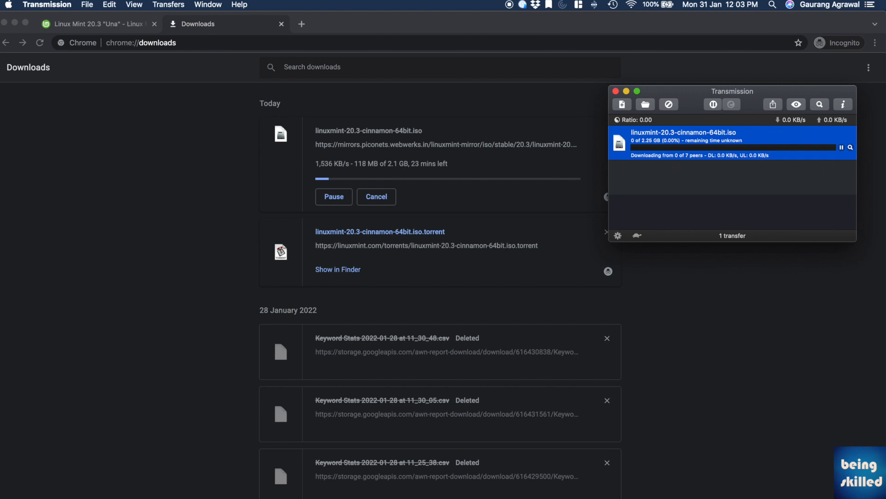
mouse_move(860, 228)
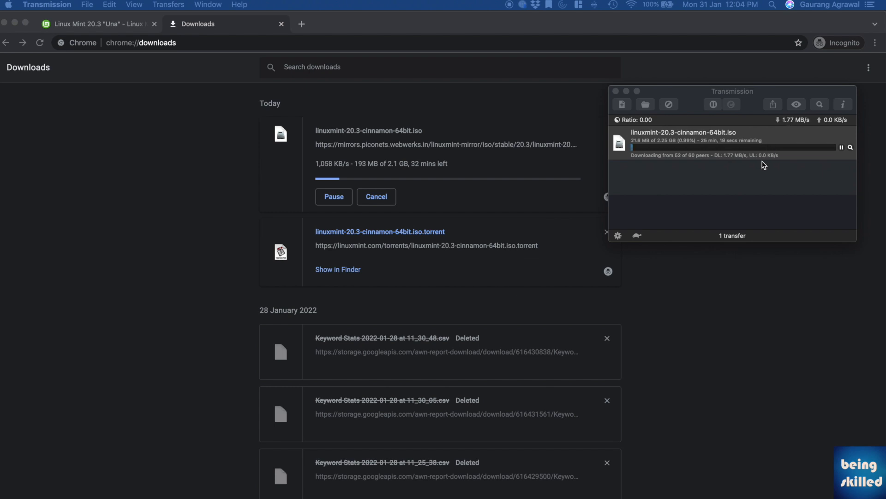
mouse_move(656, 170)
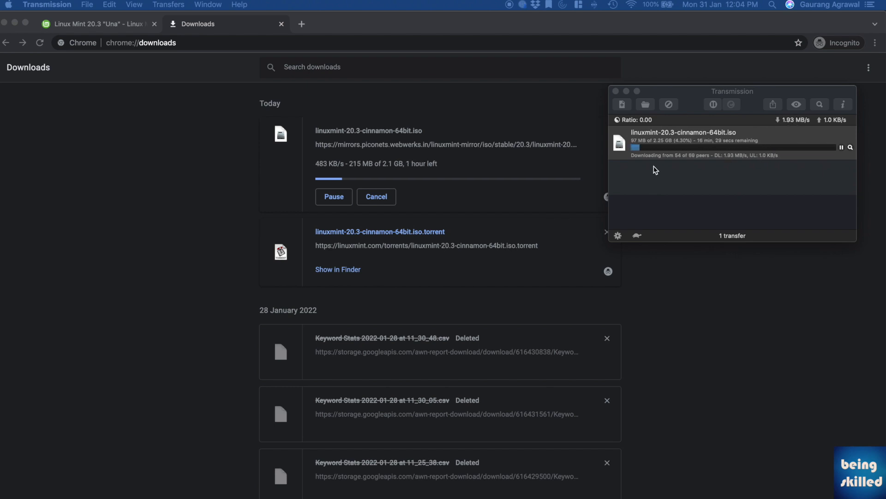